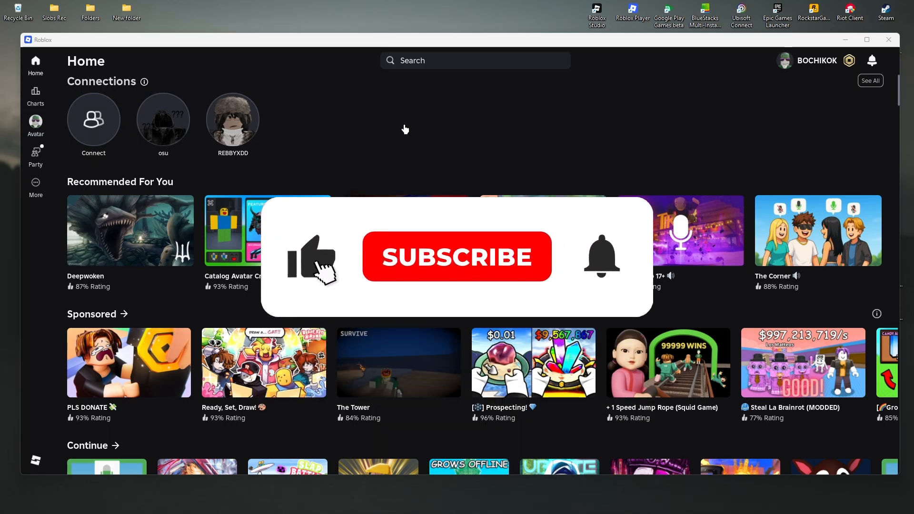
# - Open Settings > Security via the More page in the Roblox app
pyautogui.click(456, 257)
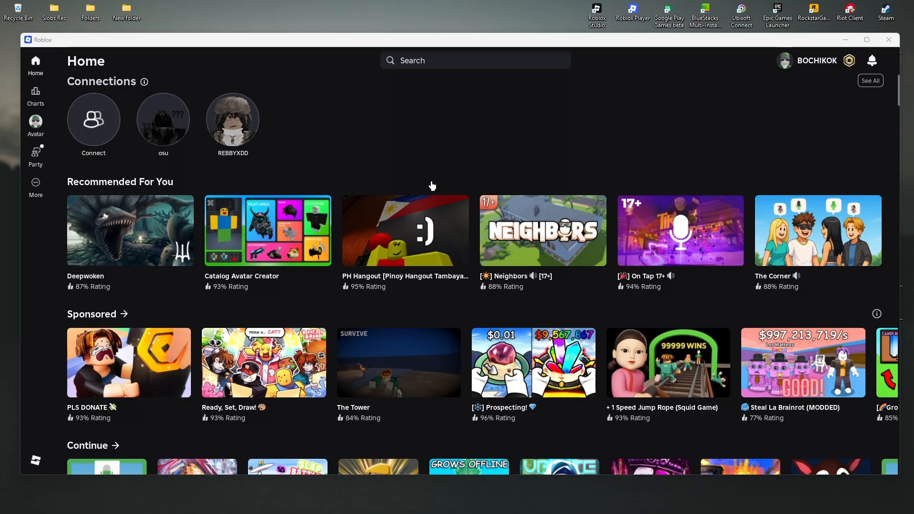
pyautogui.moveTo(438, 184)
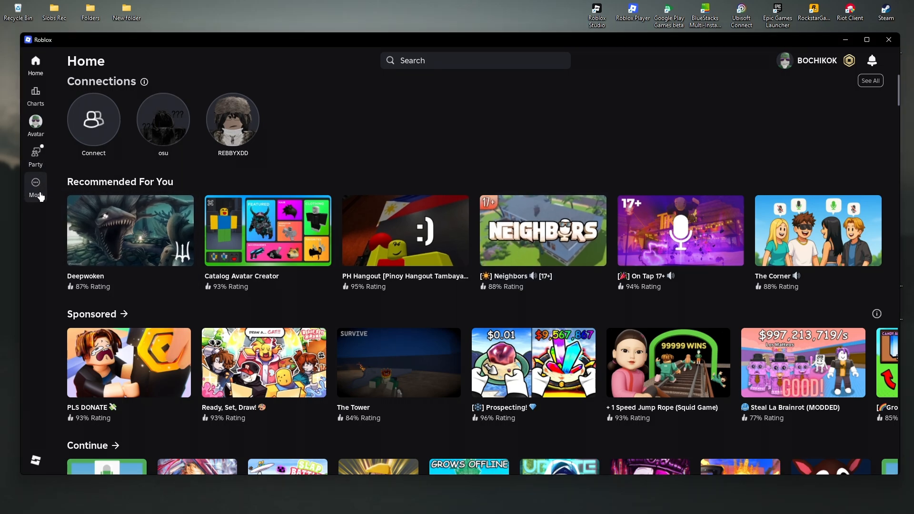
pyautogui.click(34, 186)
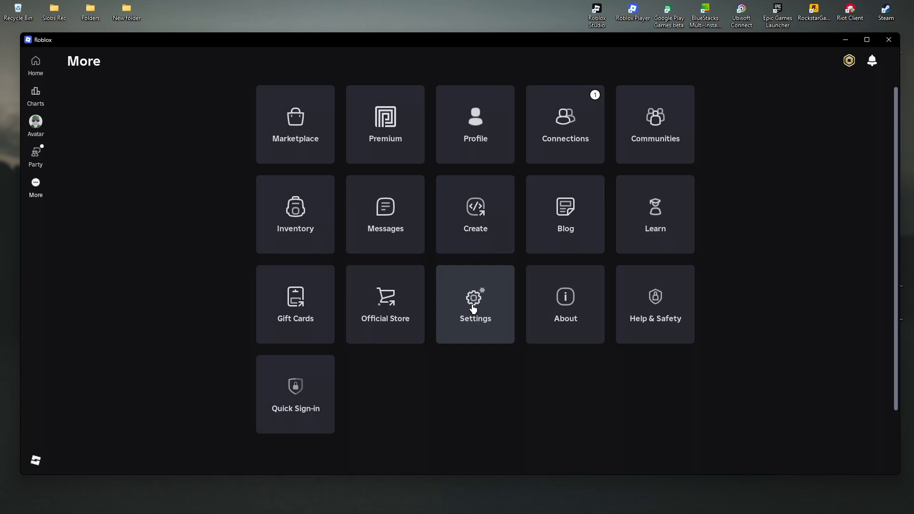
pyautogui.click(474, 304)
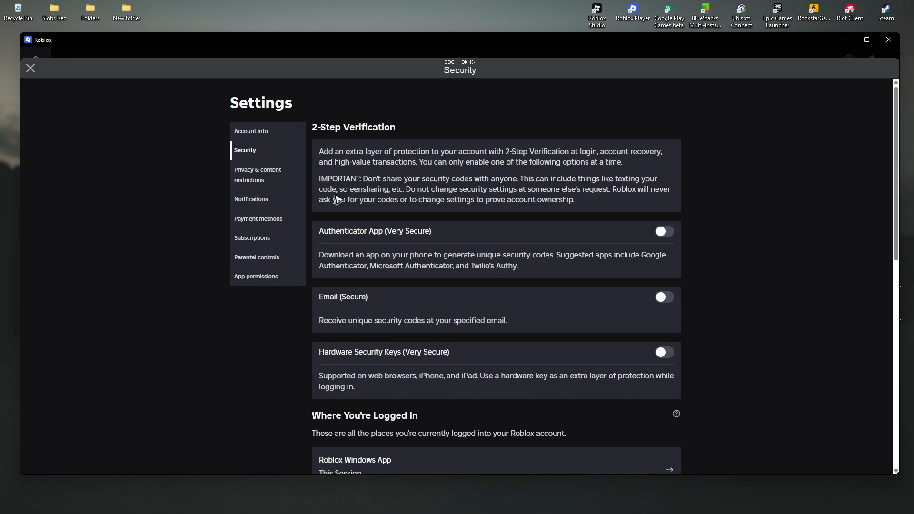
pyautogui.moveTo(675, 306)
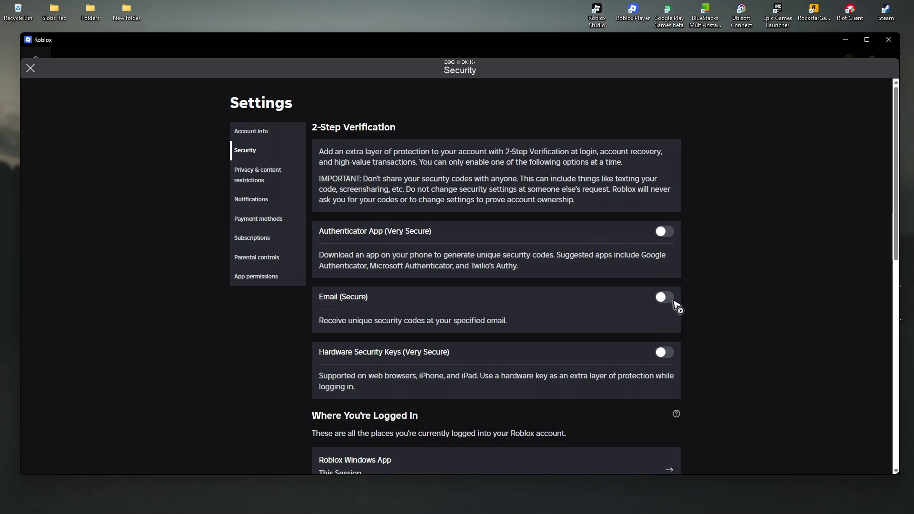
pyautogui.moveTo(464, 319)
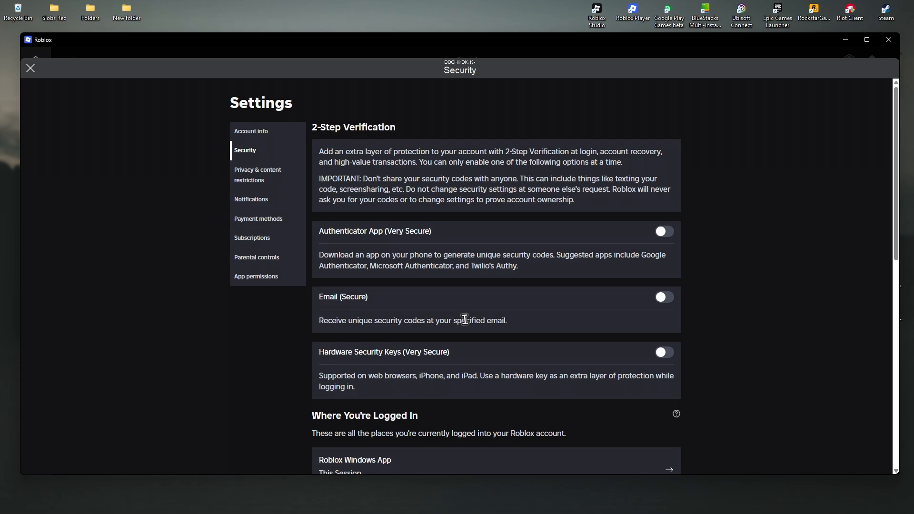
pyautogui.moveTo(688, 342)
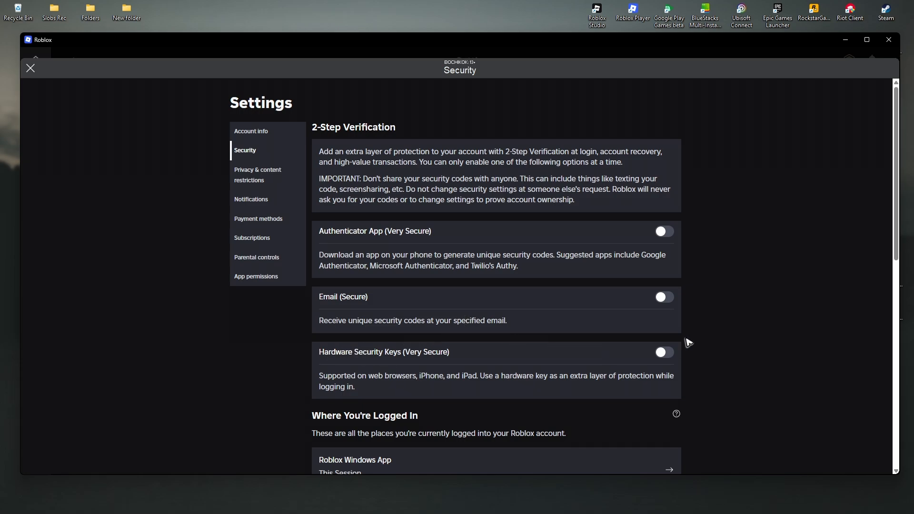
pyautogui.moveTo(361, 137)
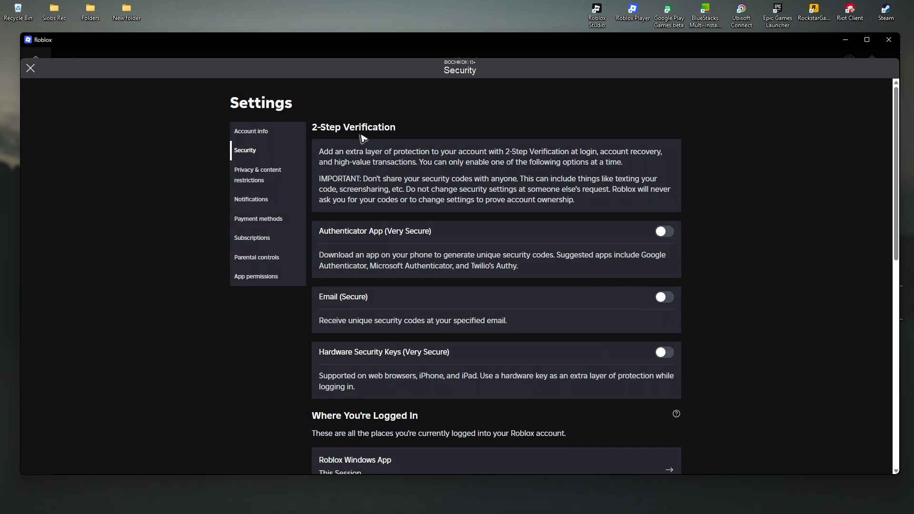
pyautogui.moveTo(703, 228)
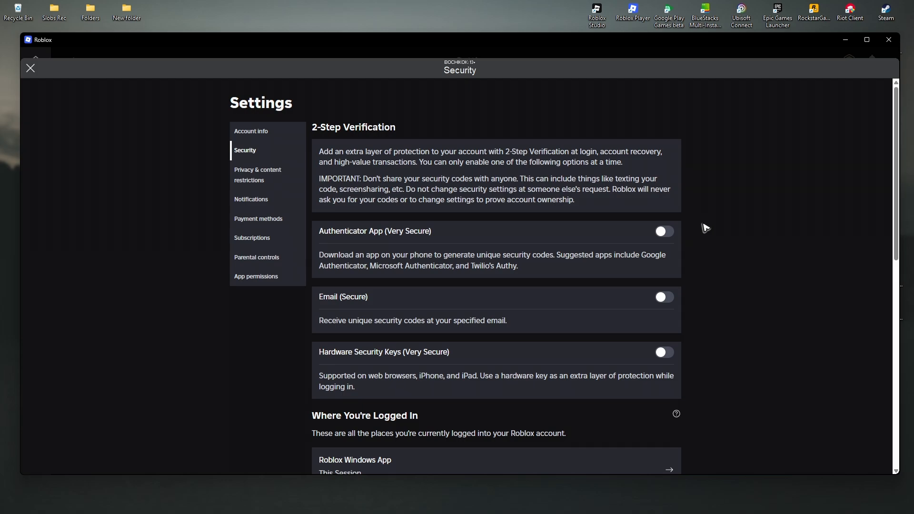
# - Switch from the Roblox app to the Roblox website in the browser
pyautogui.click(888, 39)
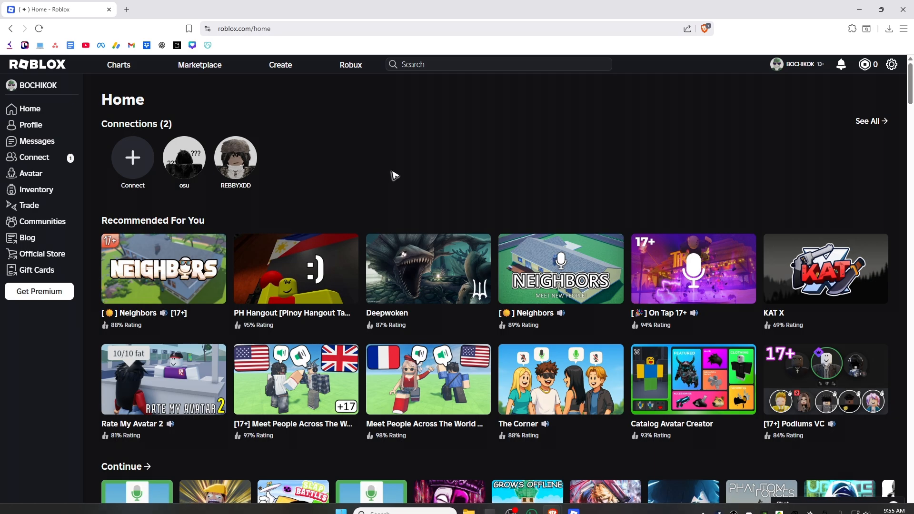
pyautogui.moveTo(431, 195)
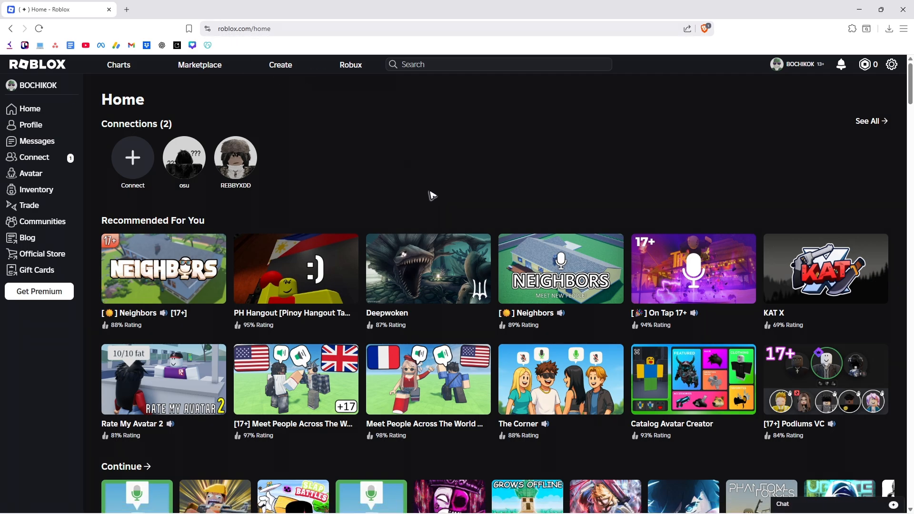
# - Open account Settings from the roblox.com gear menu
pyautogui.click(891, 64)
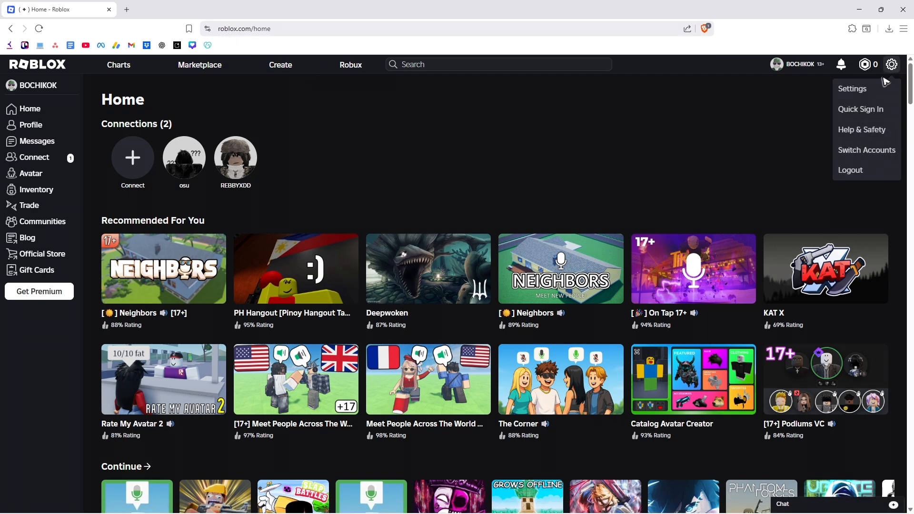
pyautogui.click(852, 89)
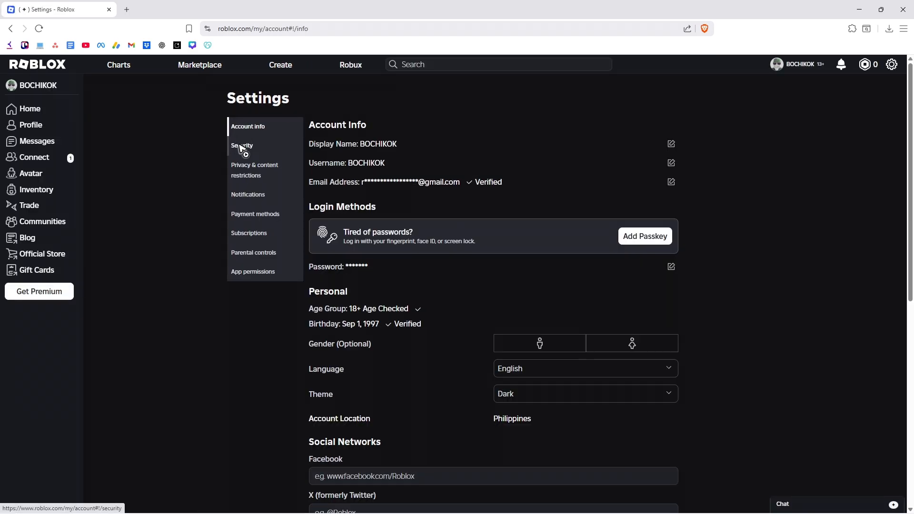
# - Show the Security page with the 2-Step Verification toggles on roblox.com
pyautogui.click(242, 145)
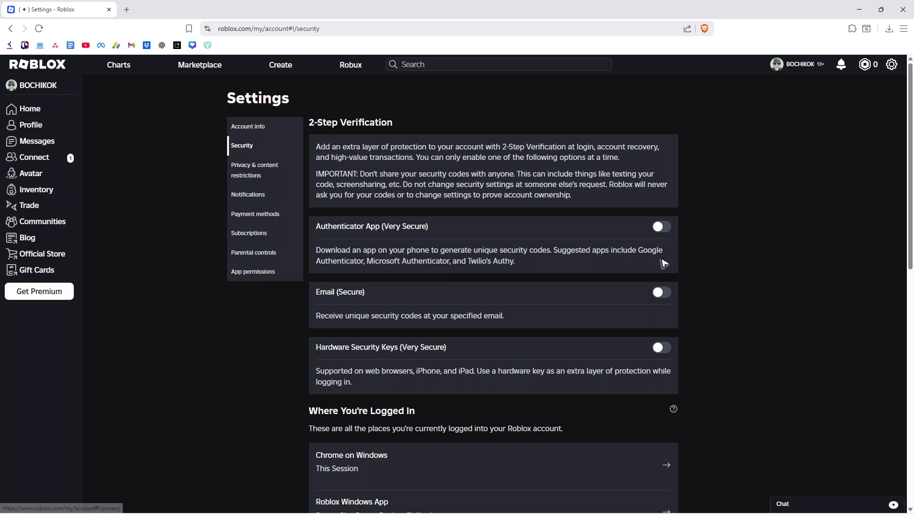
pyautogui.moveTo(657, 261)
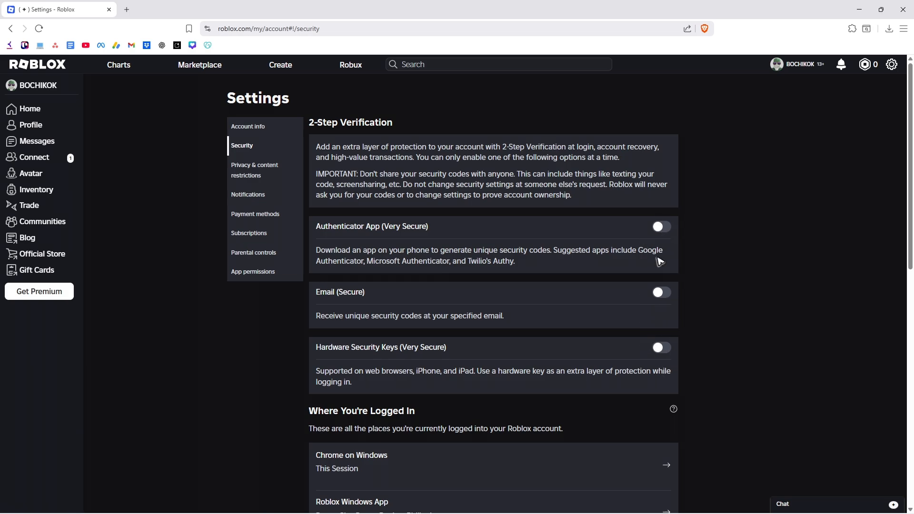
pyautogui.moveTo(311, 126)
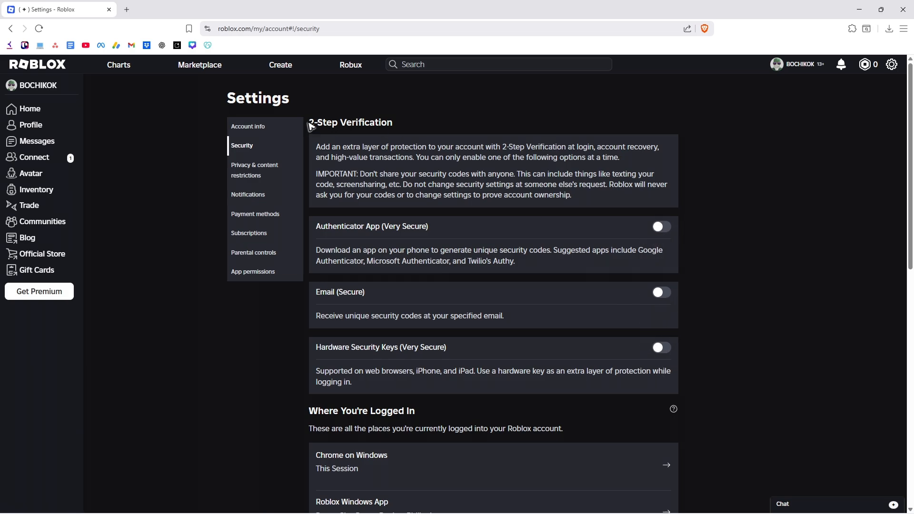
pyautogui.moveTo(415, 137)
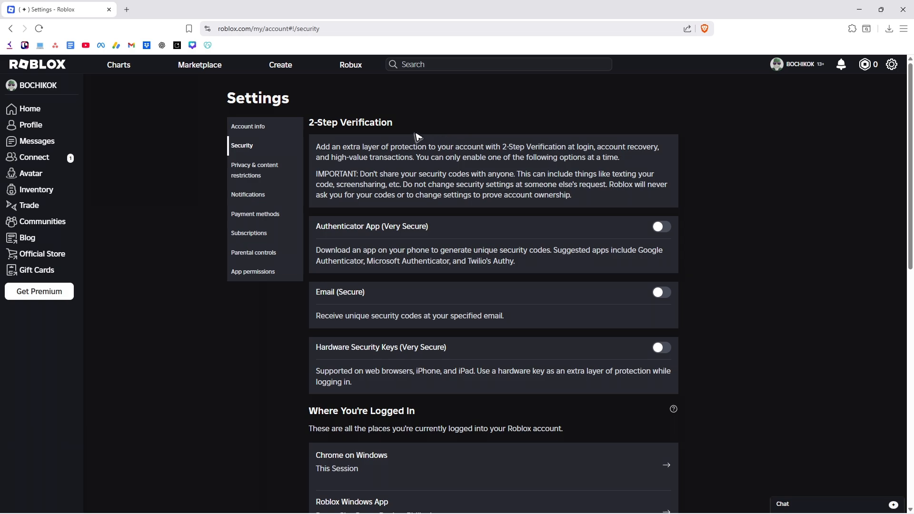
pyautogui.moveTo(382, 167)
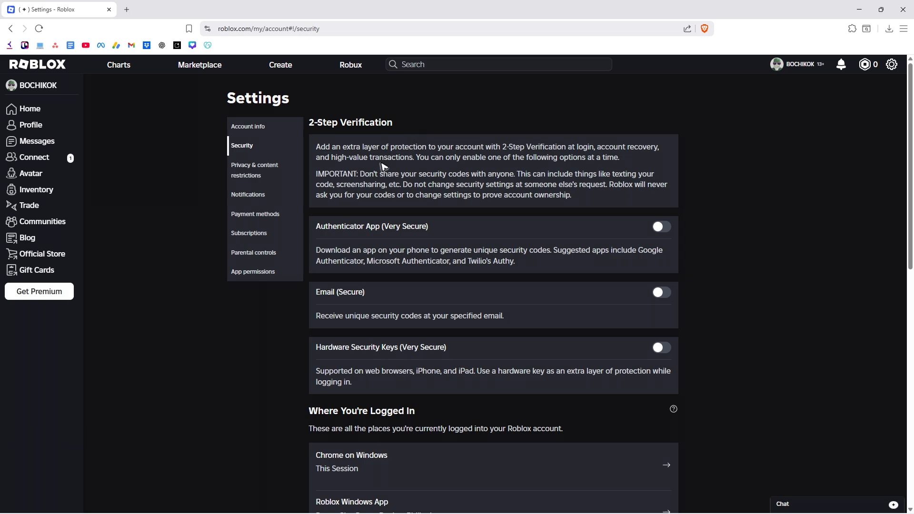